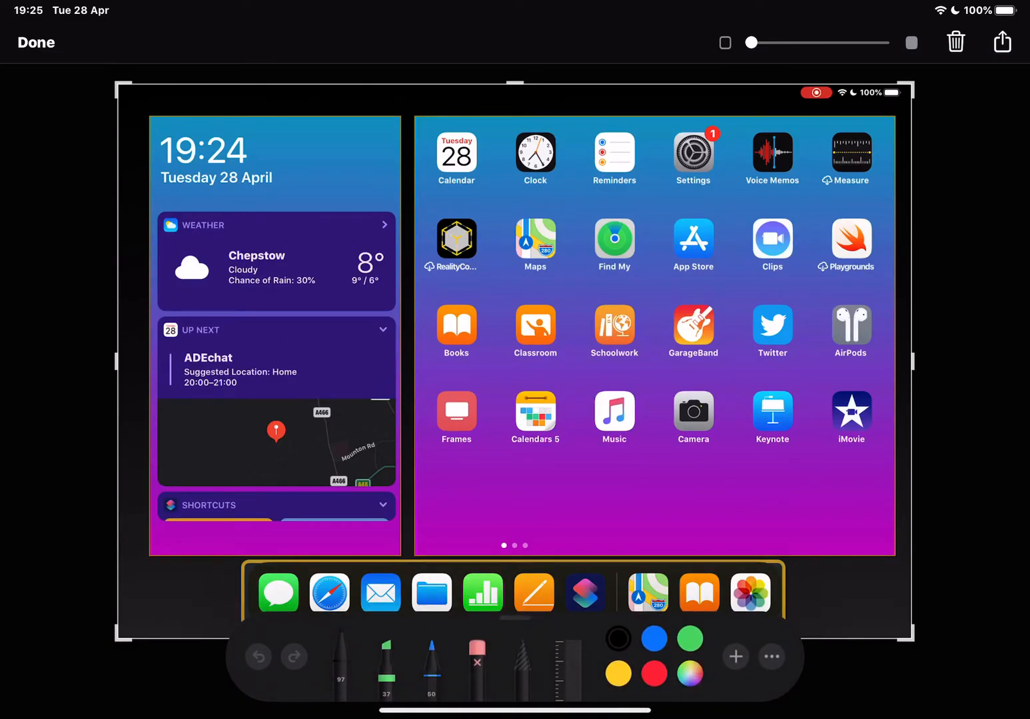
# Show the Save to Photos, Save to Files and Delete Screenshot choices.
pyautogui.click(689, 639)
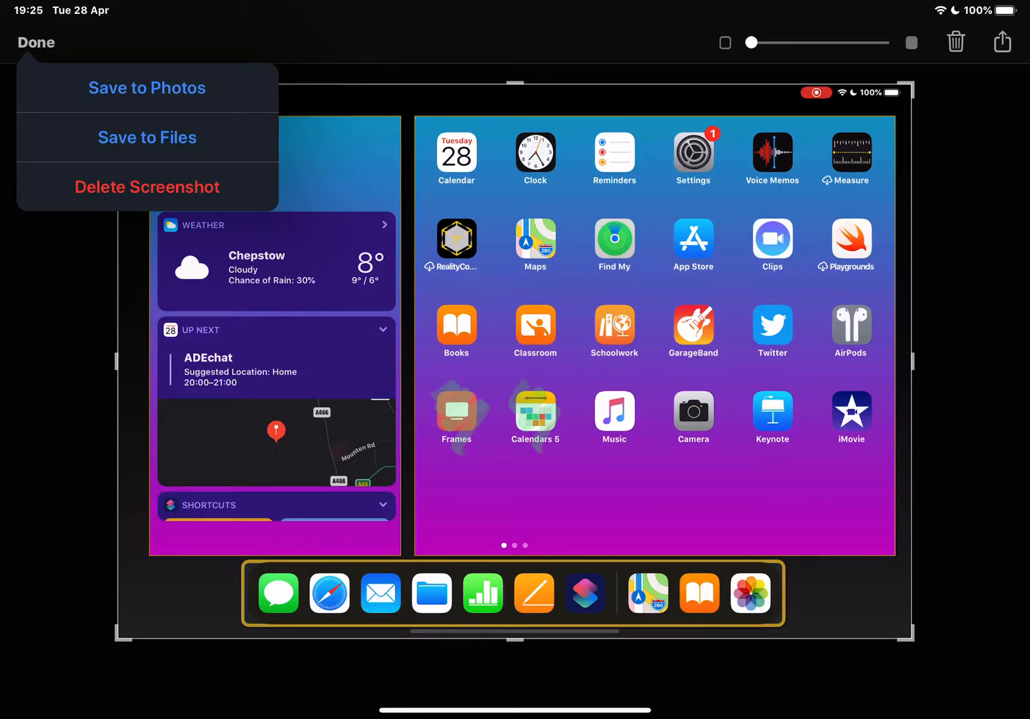
# Delete the home screen screenshot and dismiss the Markup editor.
pyautogui.click(36, 42)
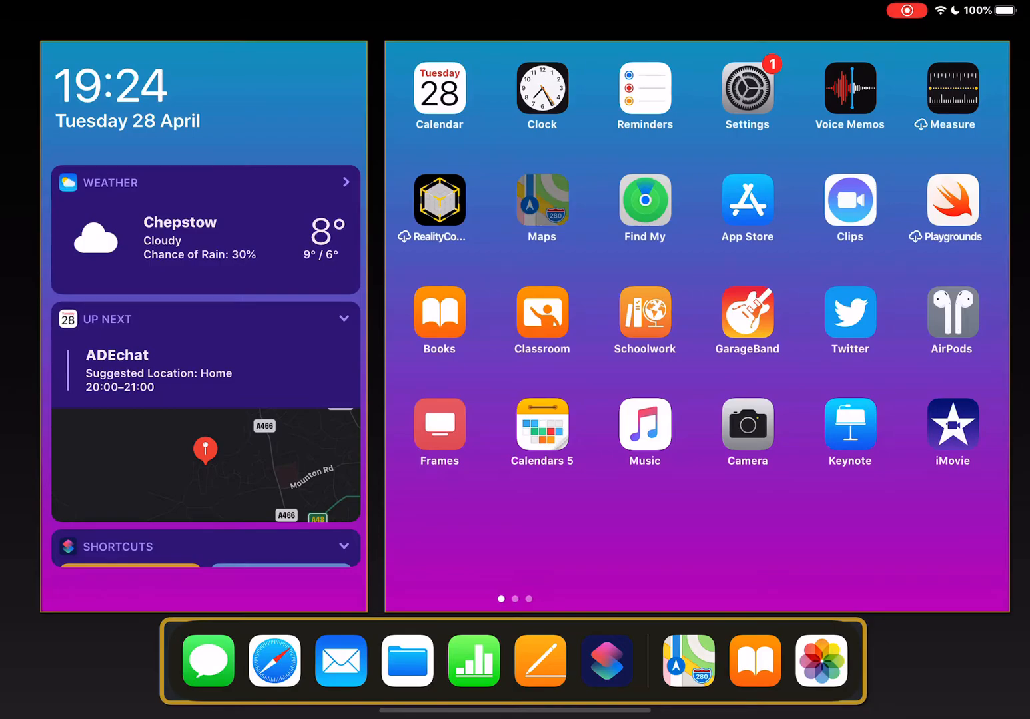
# Launch Maps to capture the satellite view around the current location.
pyautogui.click(686, 660)
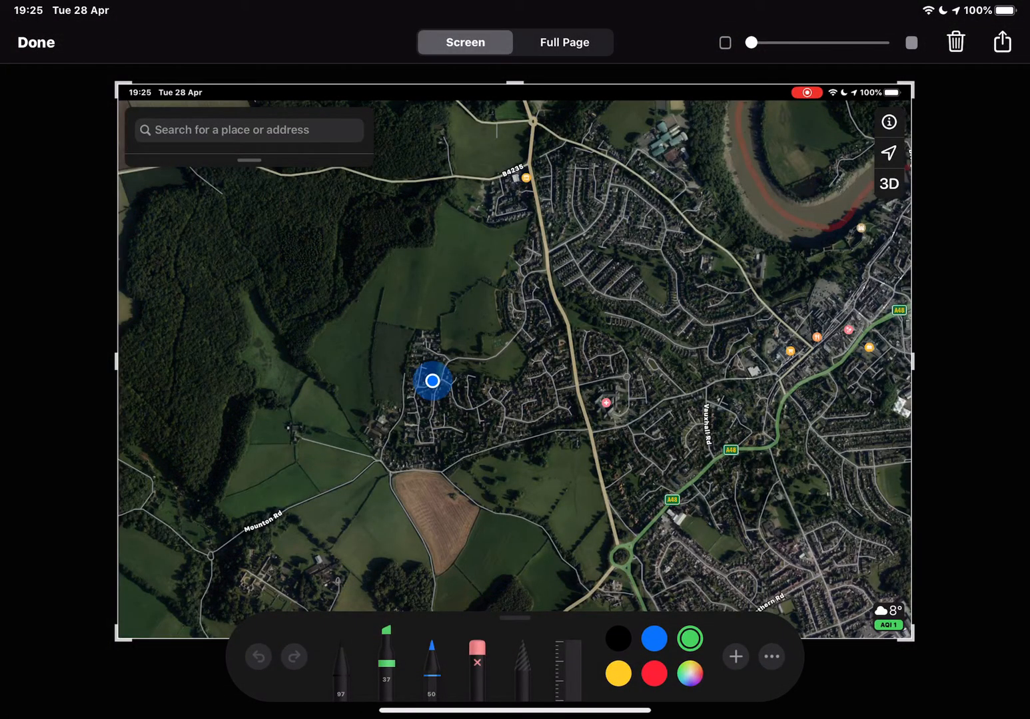
# Shade the field north of the location marker in red highlighter and show the save choices.
pyautogui.click(654, 673)
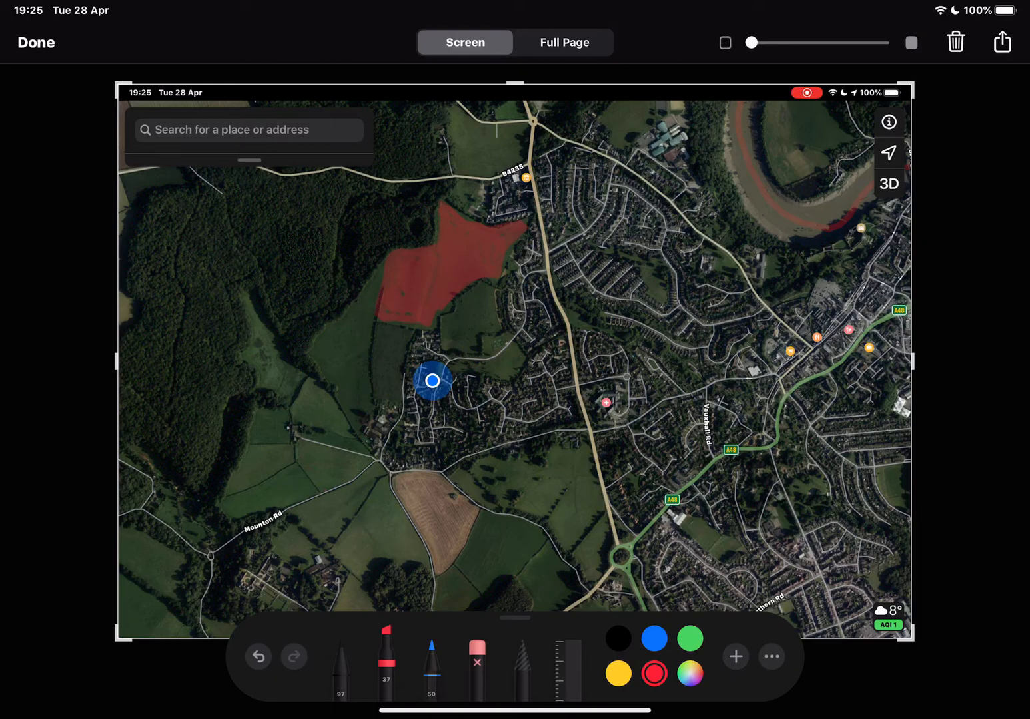
pyautogui.click(36, 41)
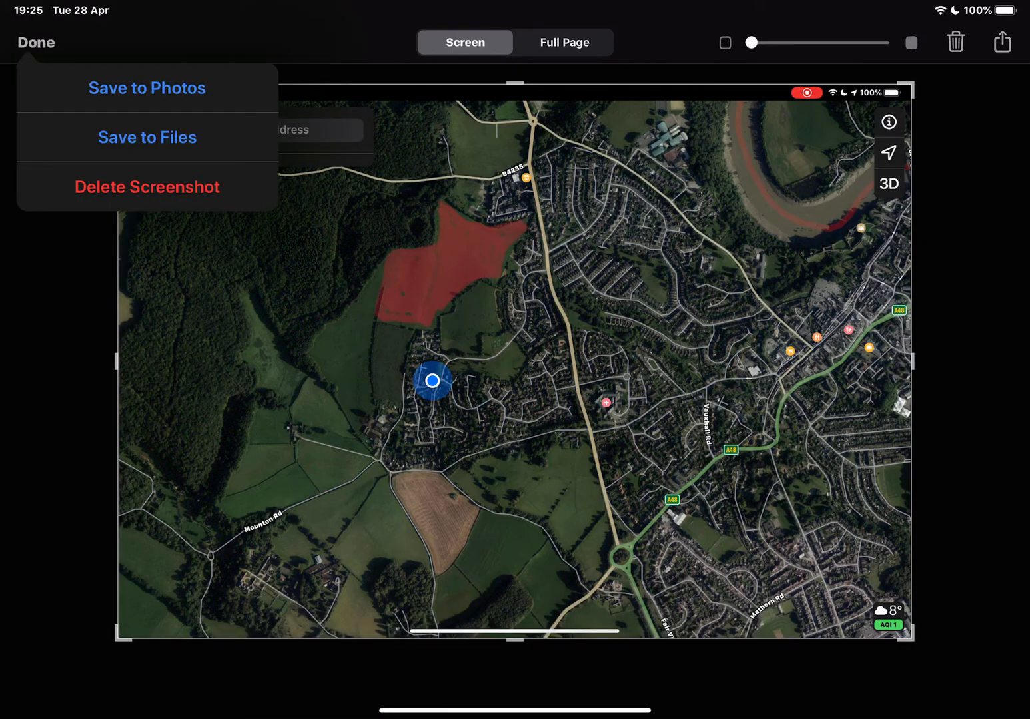